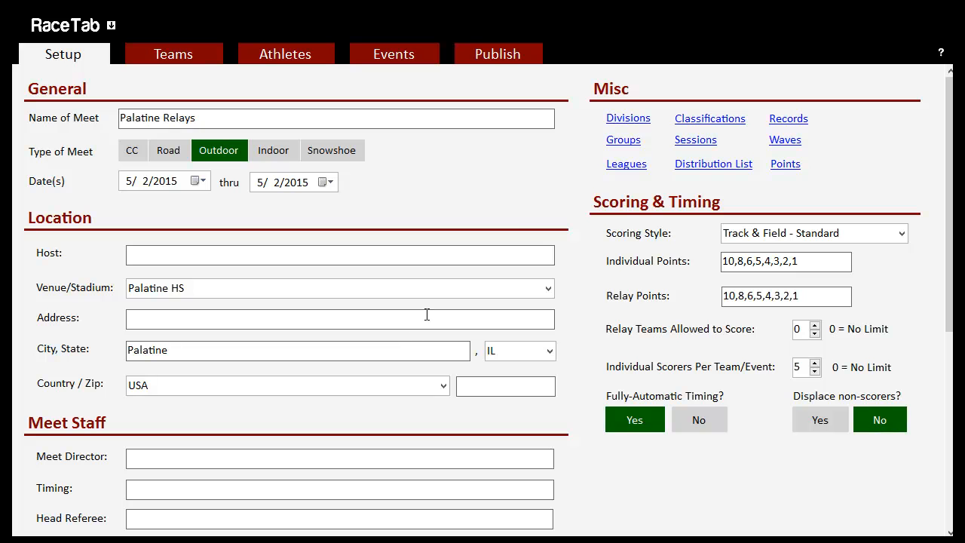
{"action": "mouse_move", "coordinate": [520, 223]}
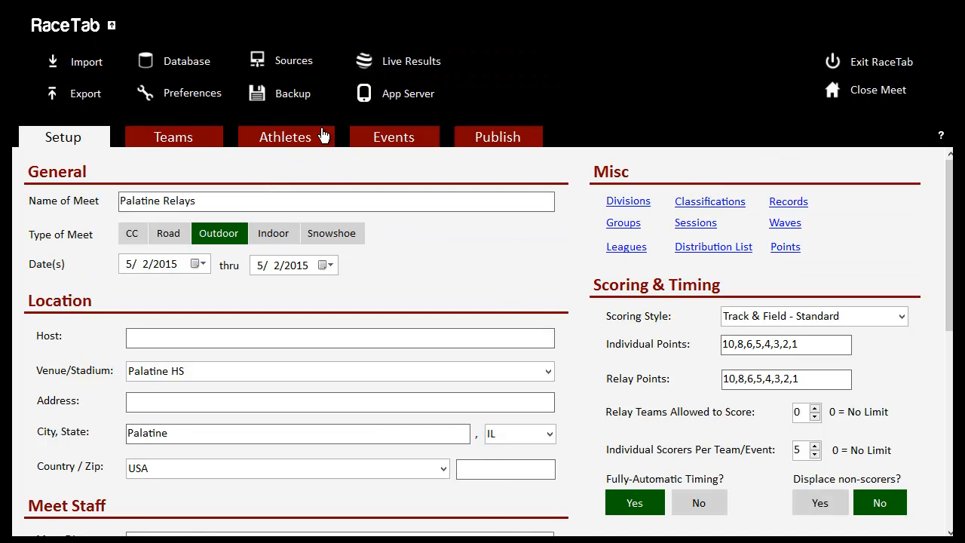
{"action": "mouse_move", "coordinate": [90, 34]}
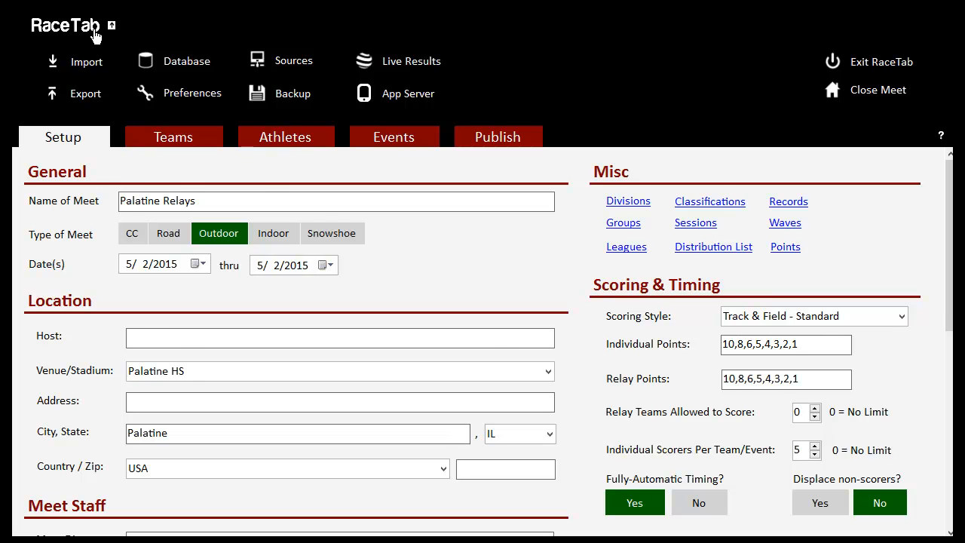
{"action": "mouse_move", "coordinate": [87, 78]}
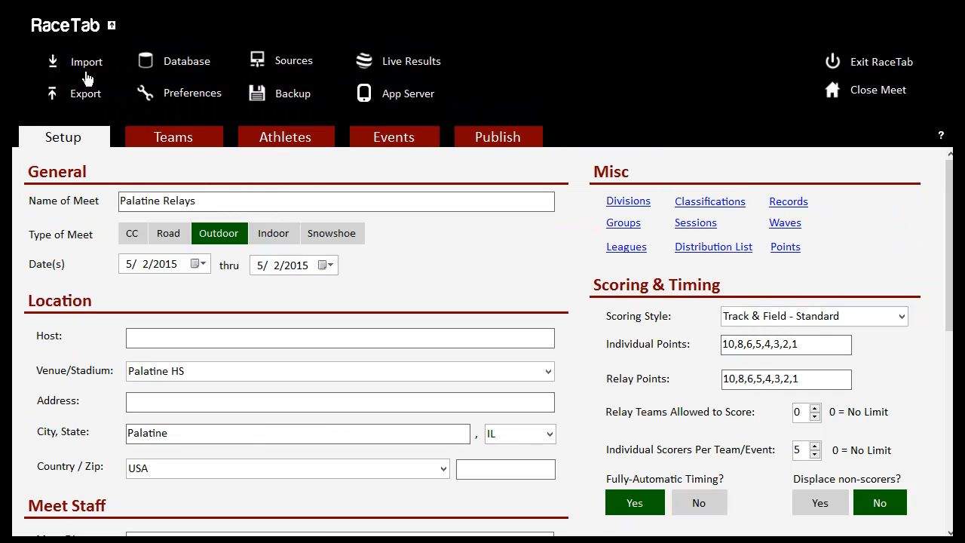
{"action": "mouse_move", "coordinate": [190, 102]}
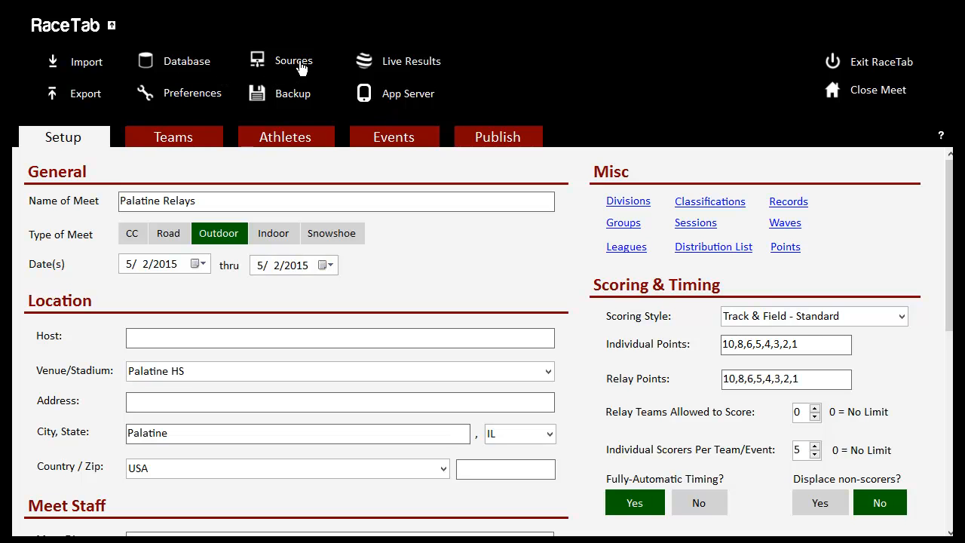
- Go to the Sources page from the header menu to view current data sources
{"action": "left_click", "coordinate": [293, 61]}
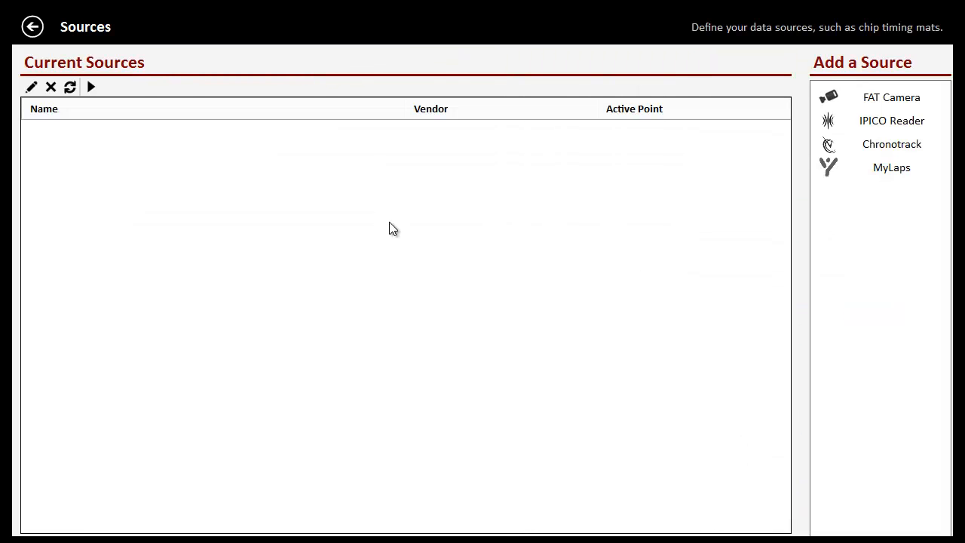
{"action": "mouse_move", "coordinate": [396, 232]}
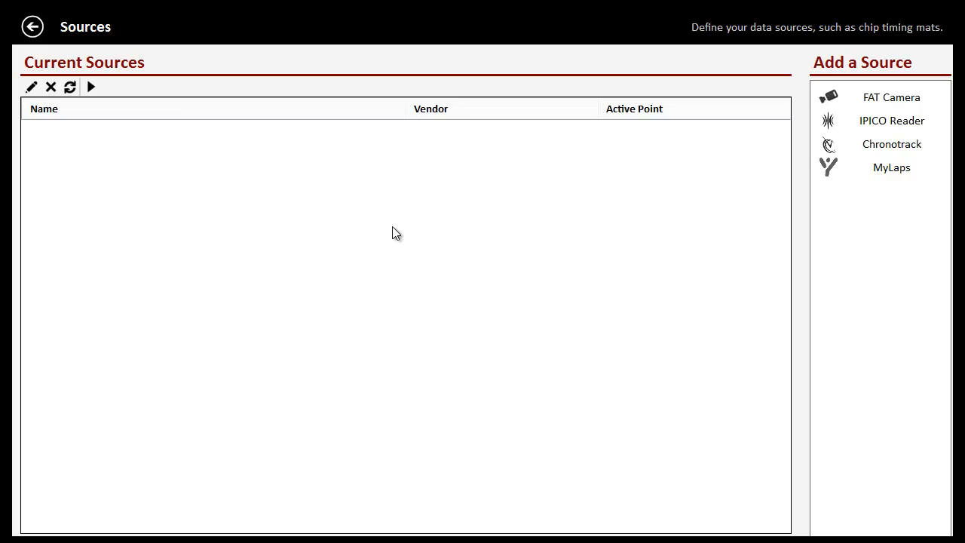
{"action": "mouse_move", "coordinate": [707, 73]}
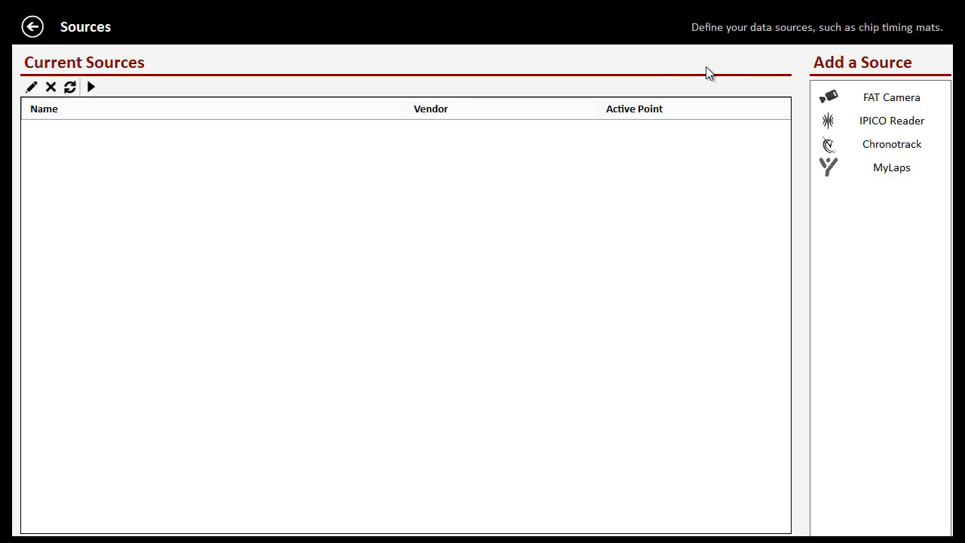
{"action": "mouse_move", "coordinate": [849, 228]}
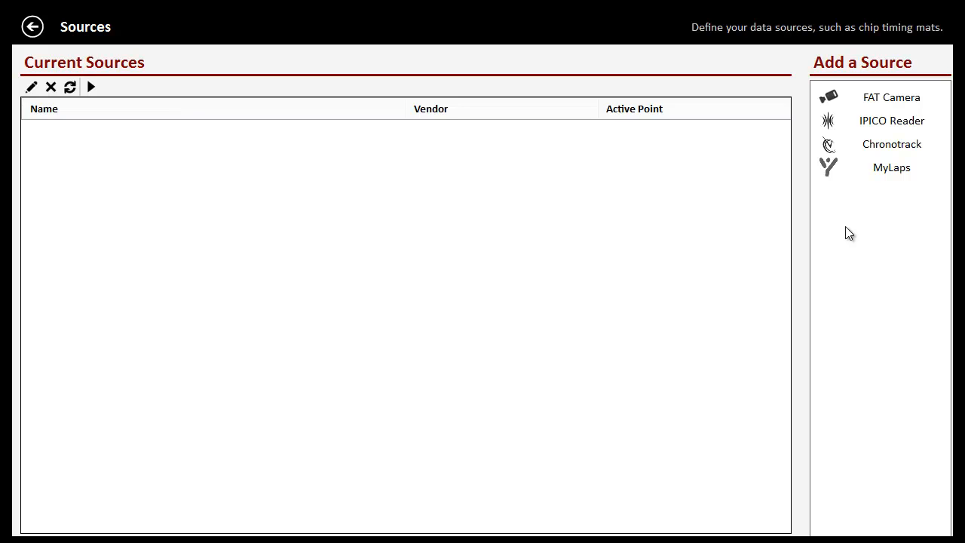
{"action": "mouse_move", "coordinate": [877, 132]}
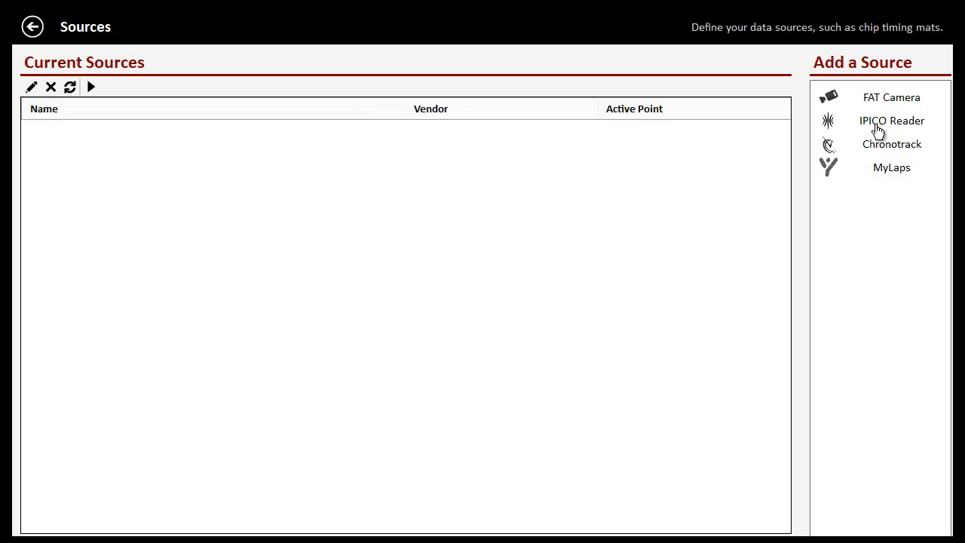
- Add an IPICO Reader source named 'IPICO Reader - Mat 1', save it, and select it
{"action": "left_click", "coordinate": [891, 121]}
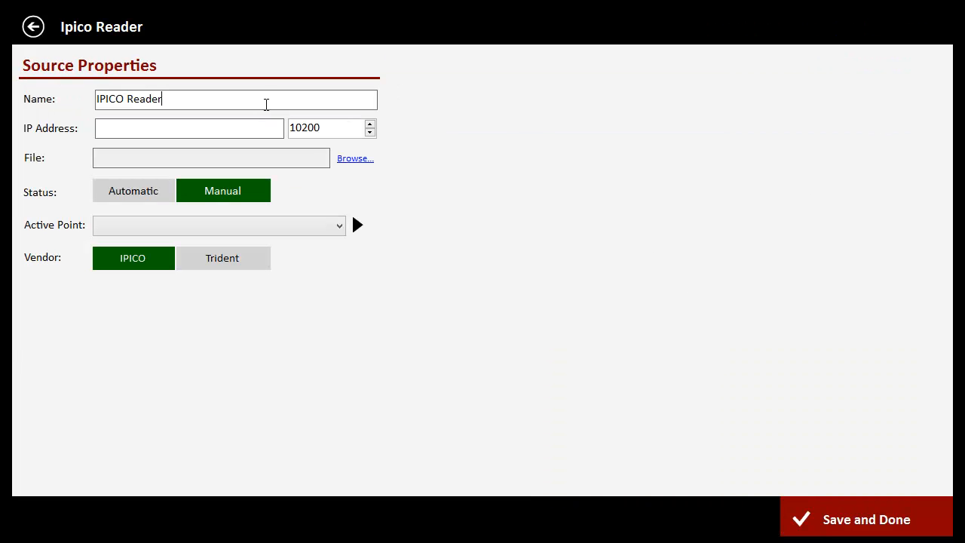
{"action": "type", "text": "- Mat 1"}
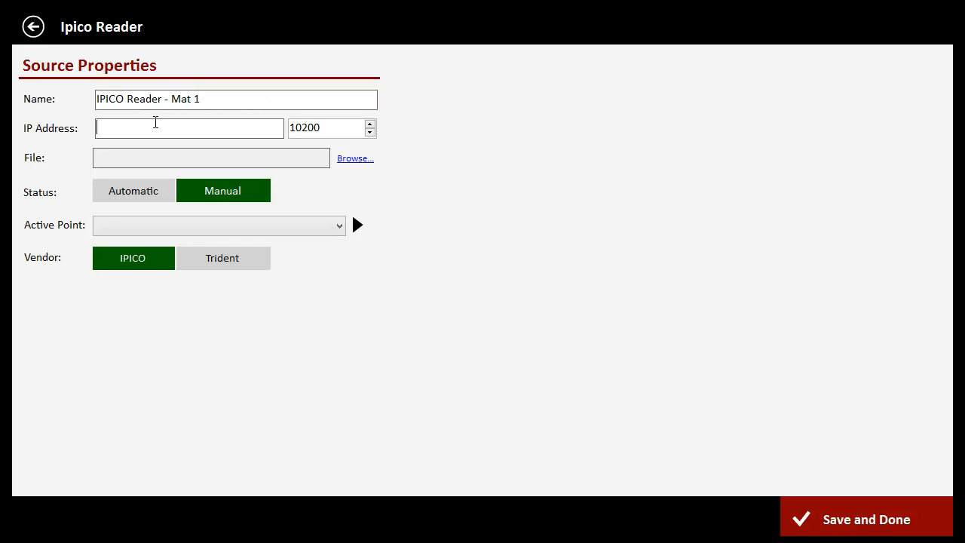
{"action": "mouse_move", "coordinate": [100, 196]}
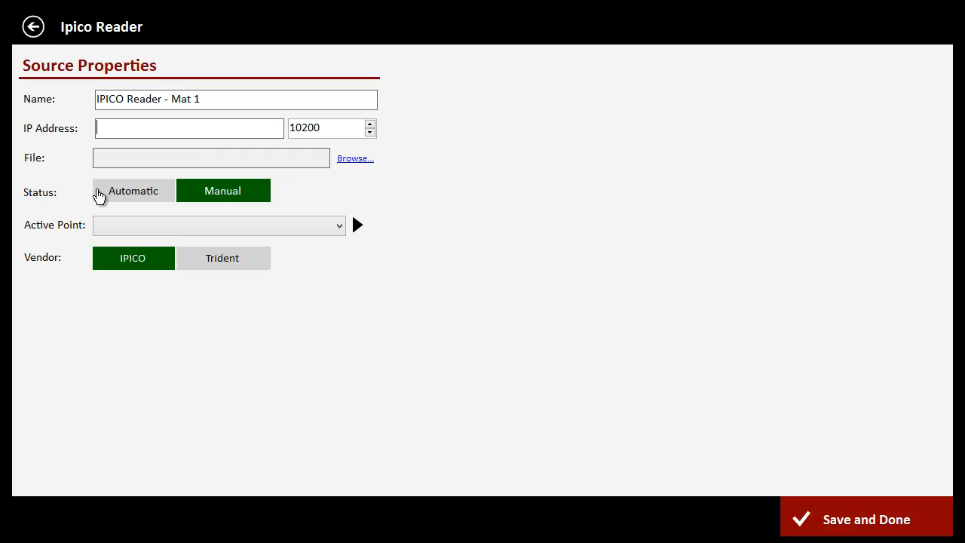
{"action": "mouse_move", "coordinate": [312, 290]}
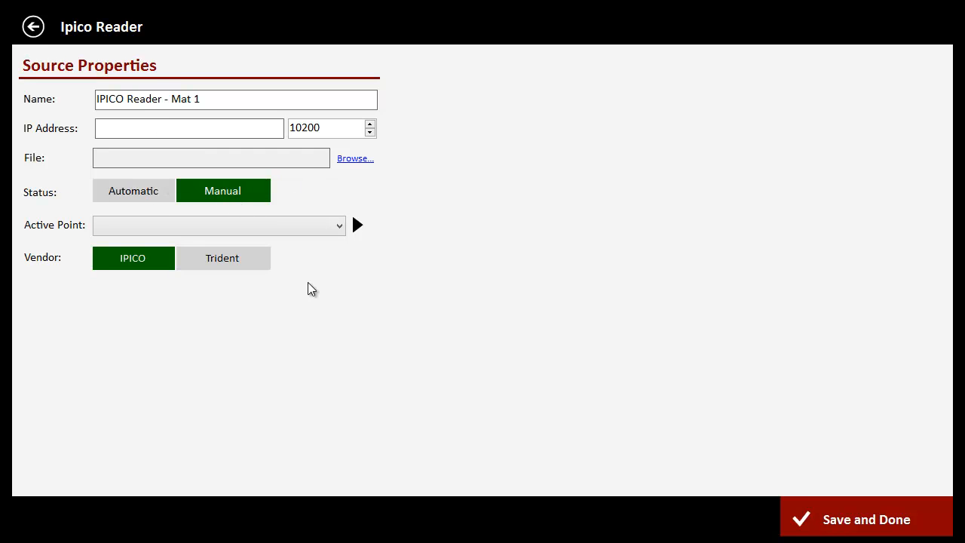
{"action": "mouse_move", "coordinate": [326, 345]}
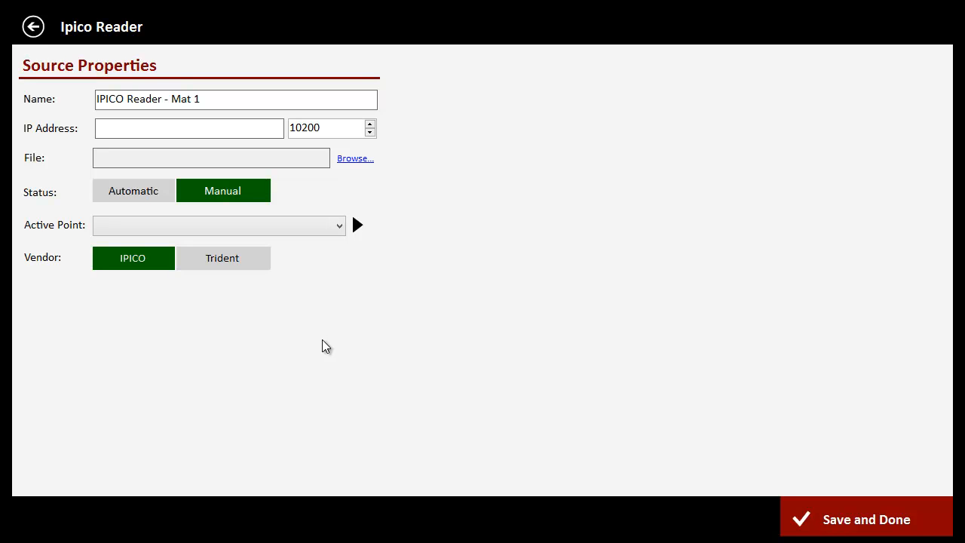
{"action": "mouse_move", "coordinate": [545, 438]}
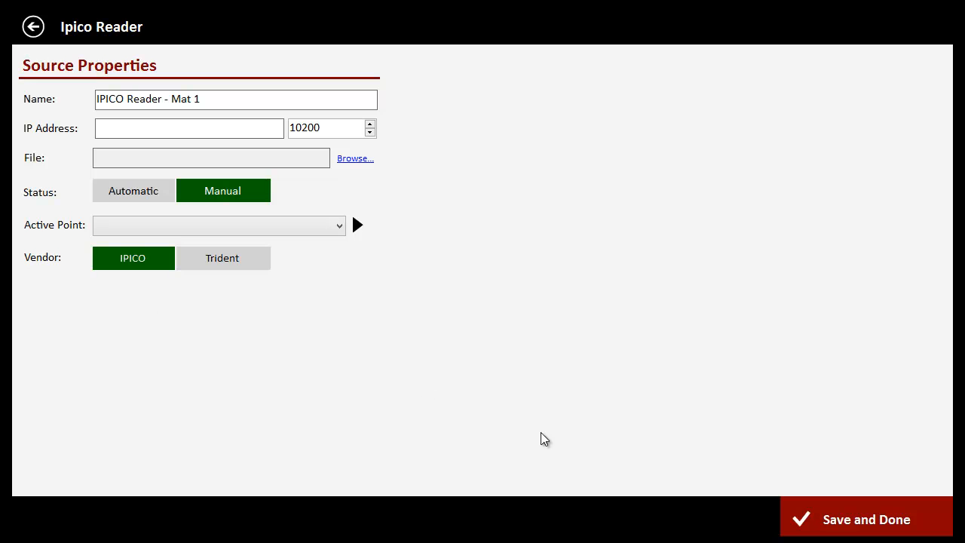
{"action": "mouse_move", "coordinate": [235, 284]}
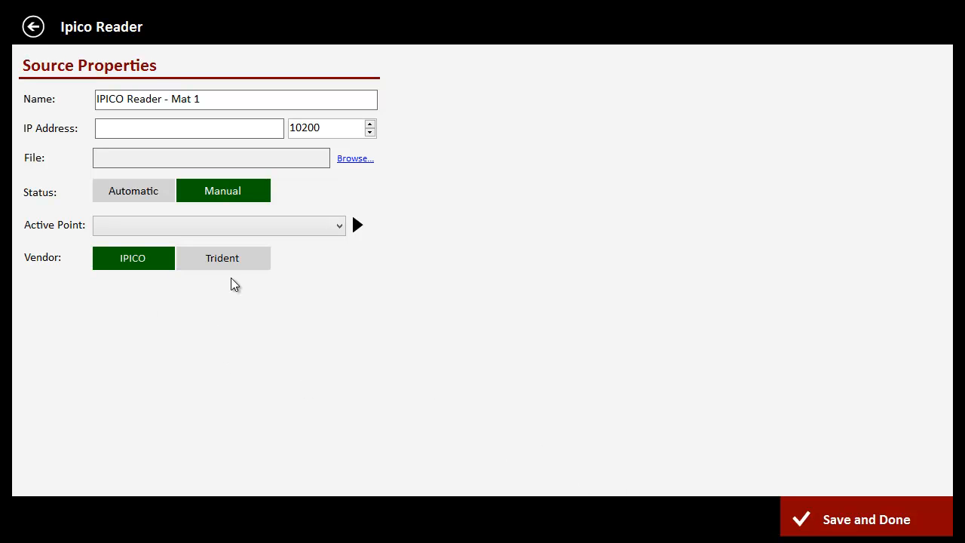
{"action": "mouse_move", "coordinate": [577, 456]}
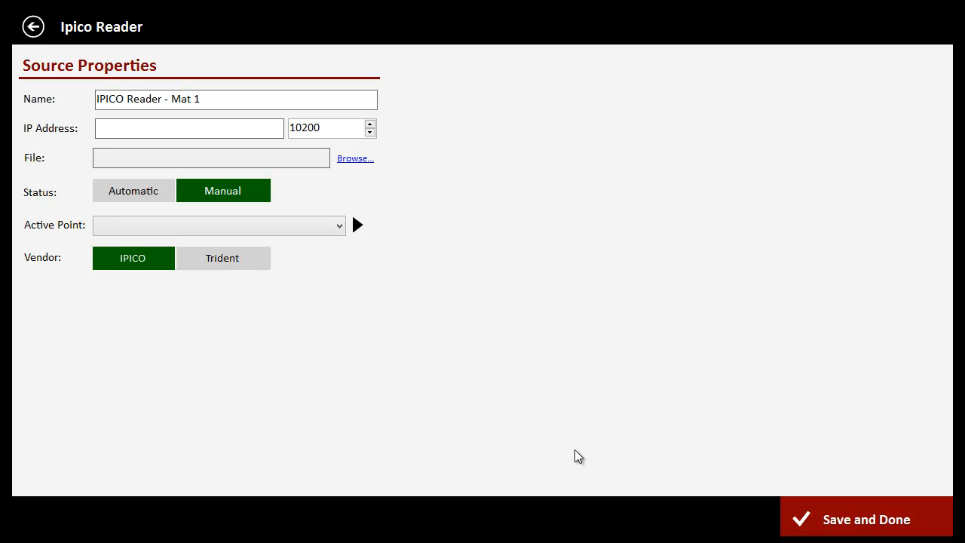
{"action": "mouse_move", "coordinate": [811, 519]}
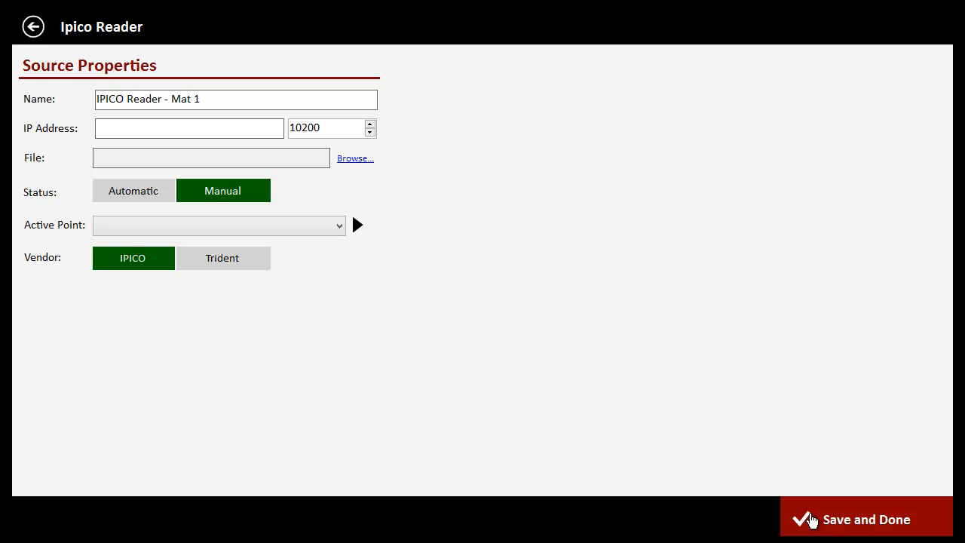
{"action": "left_click", "coordinate": [867, 519]}
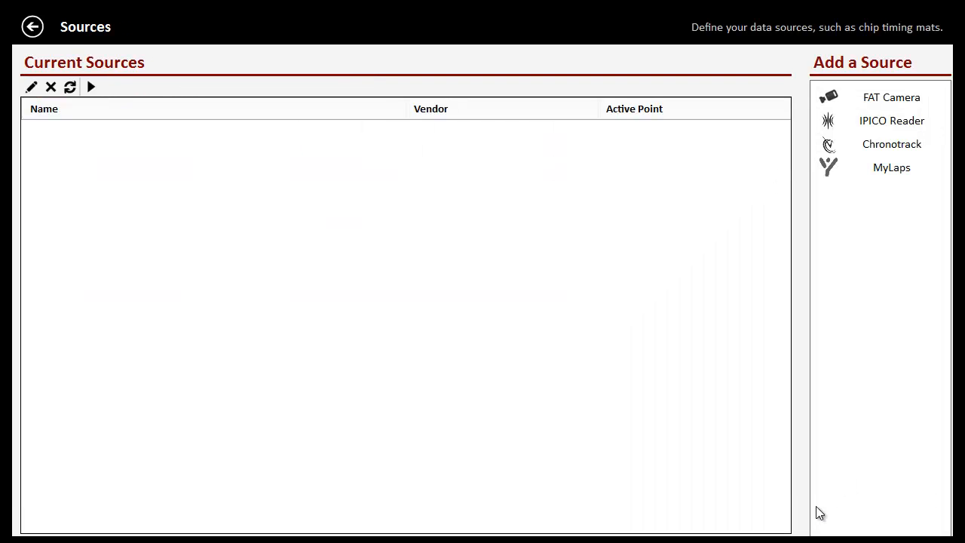
{"action": "left_click", "coordinate": [891, 120]}
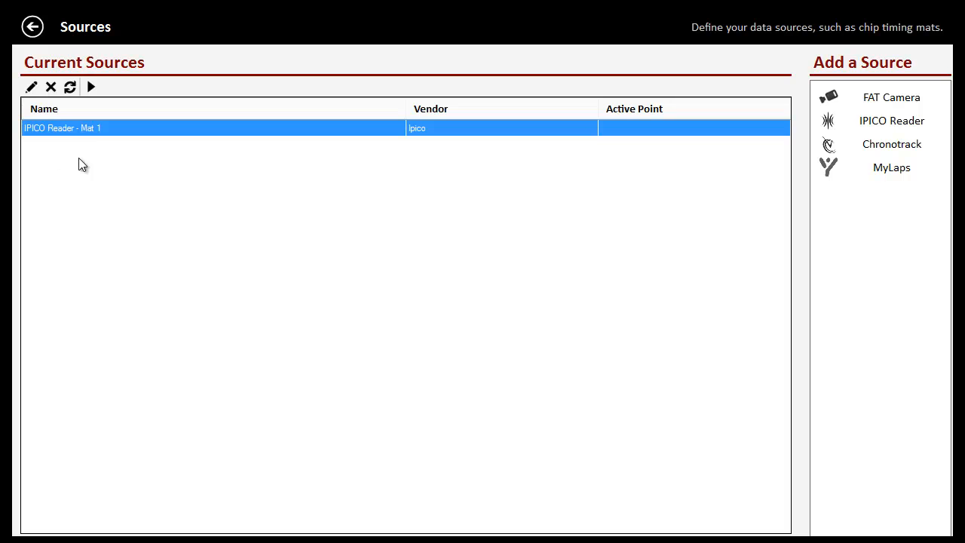
{"action": "mouse_move", "coordinate": [32, 26]}
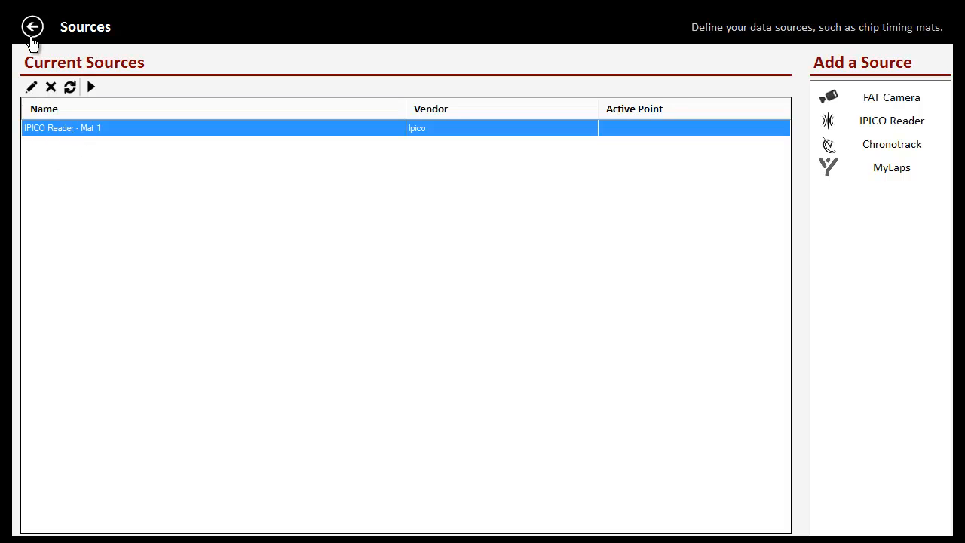
- From the meet setup header timing menu, choose Edit Source for IPICO Reader - Mat 1
{"action": "left_click", "coordinate": [31, 27]}
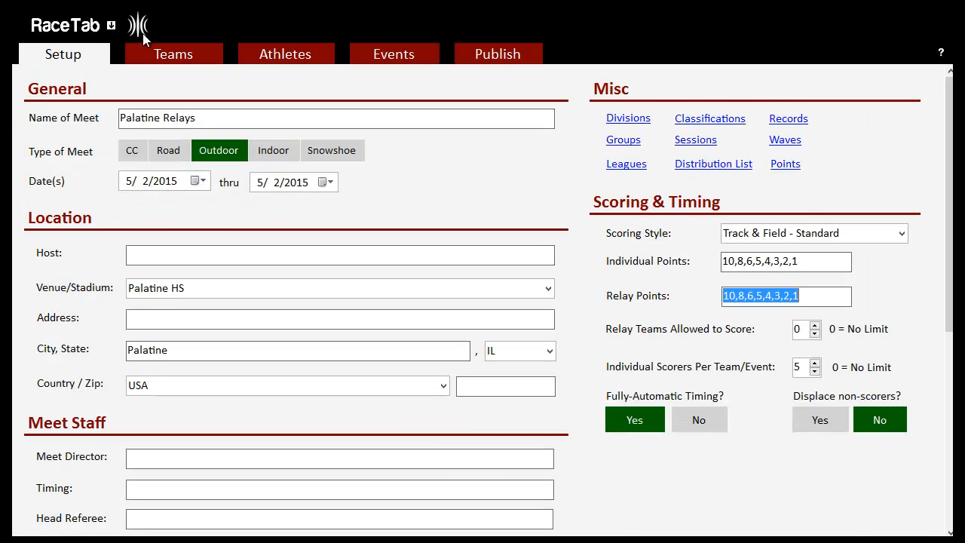
{"action": "mouse_move", "coordinate": [140, 26]}
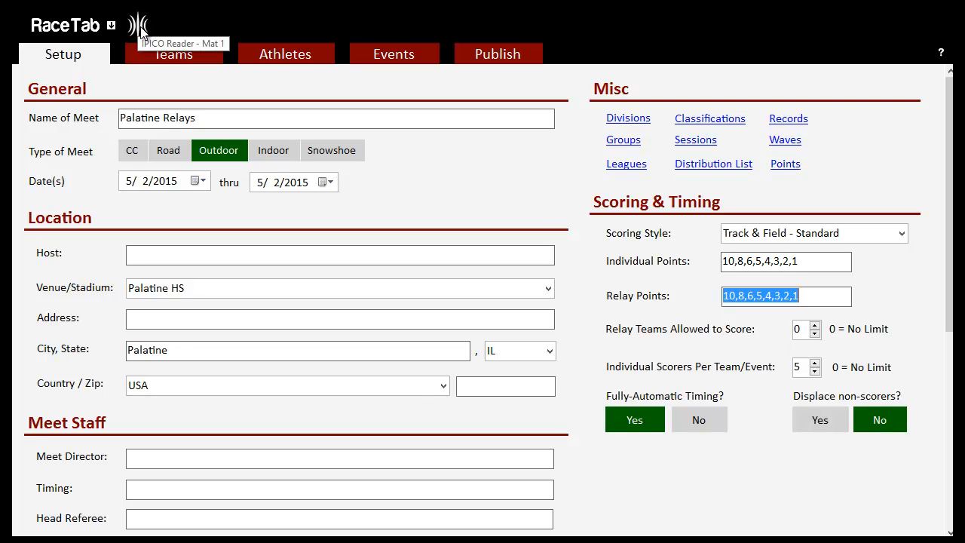
{"action": "left_click", "coordinate": [140, 24]}
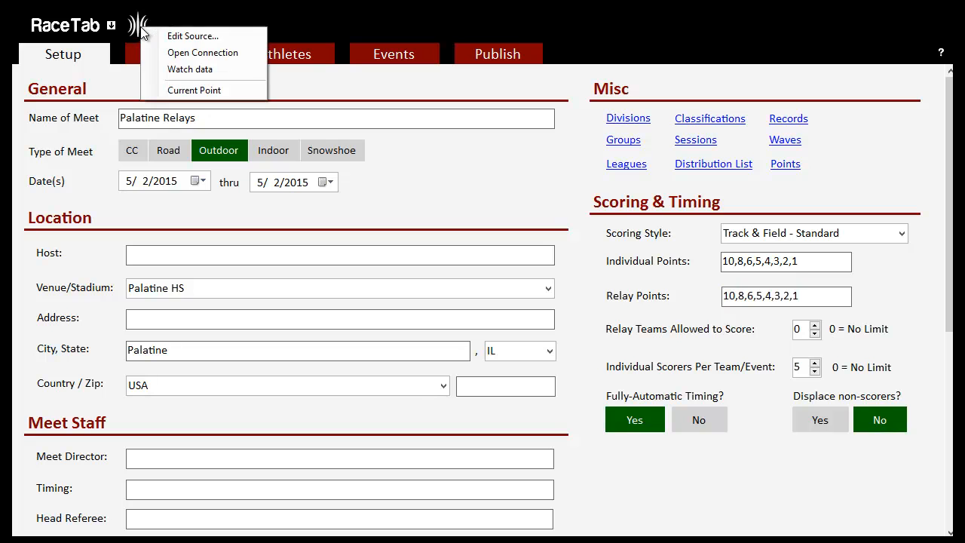
{"action": "mouse_move", "coordinate": [202, 53]}
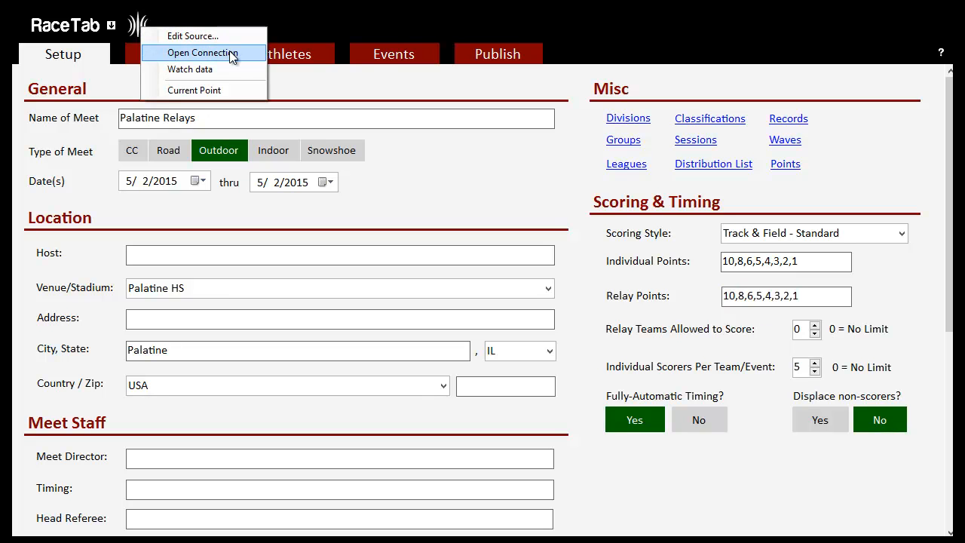
{"action": "mouse_move", "coordinate": [190, 70]}
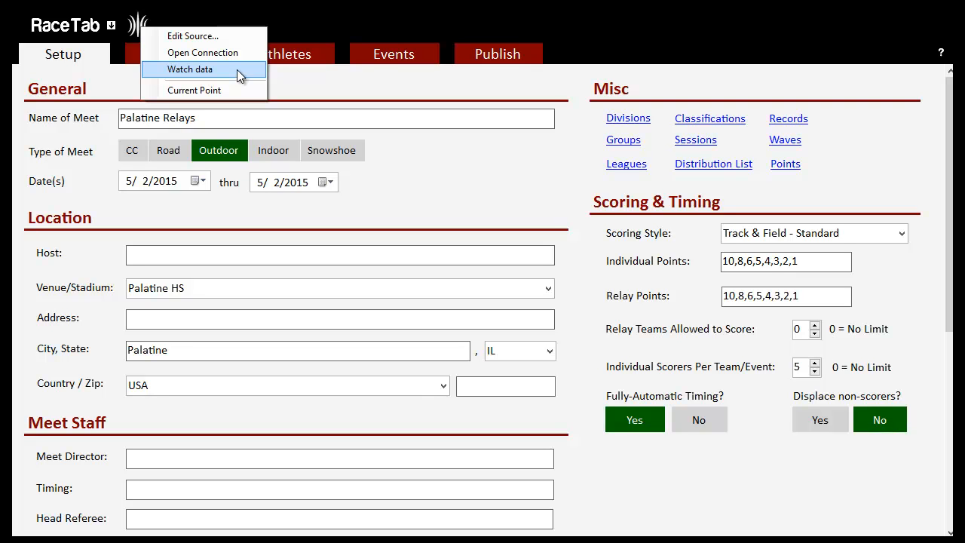
{"action": "mouse_move", "coordinate": [237, 70]}
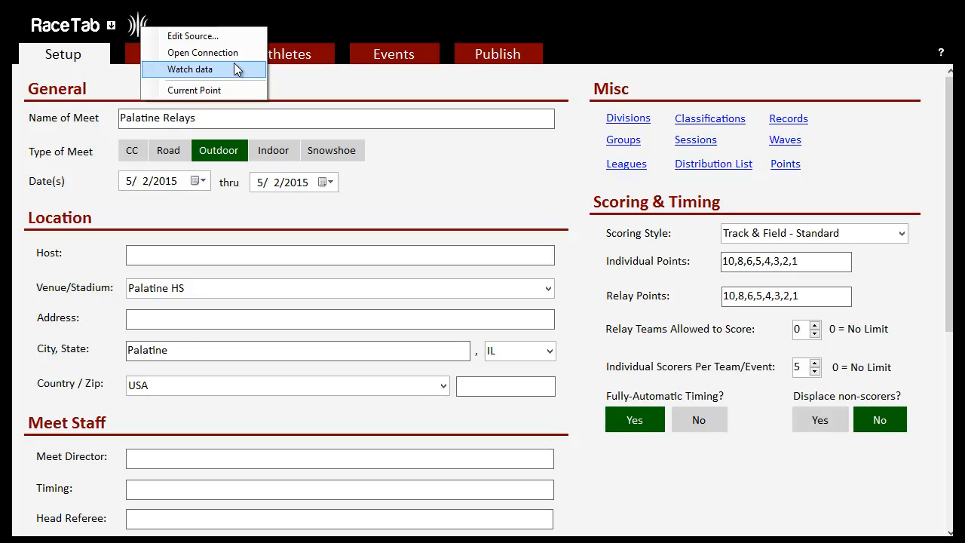
{"action": "mouse_move", "coordinate": [193, 35]}
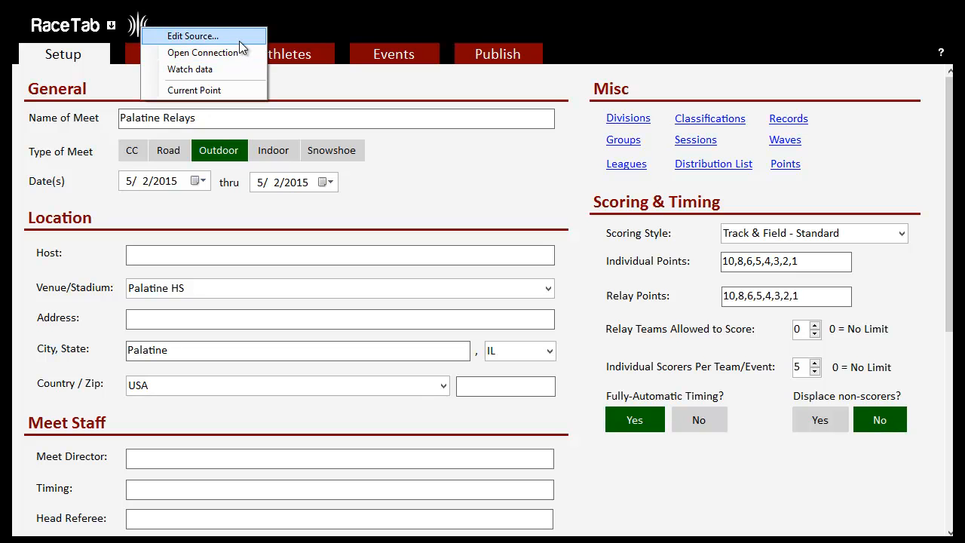
{"action": "left_click", "coordinate": [193, 36]}
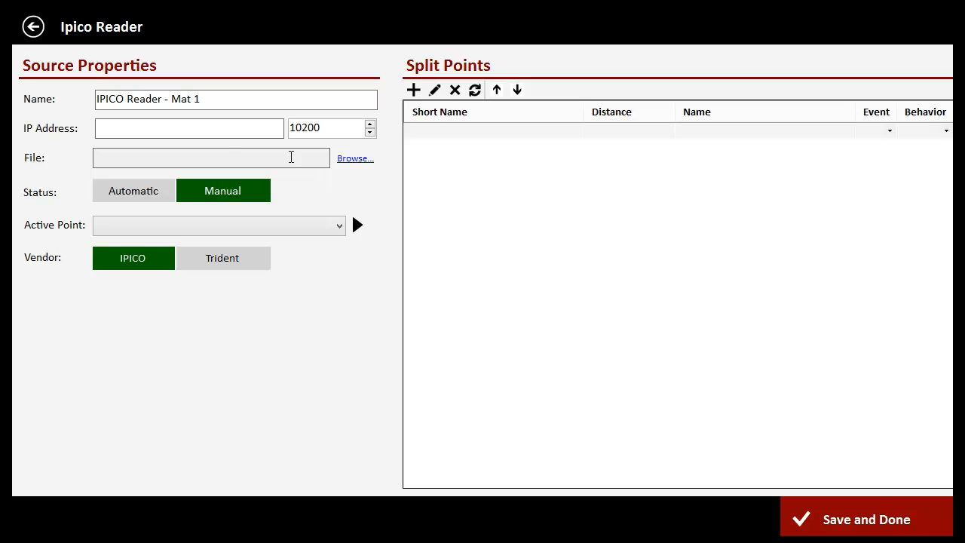
{"action": "mouse_move", "coordinate": [444, 148]}
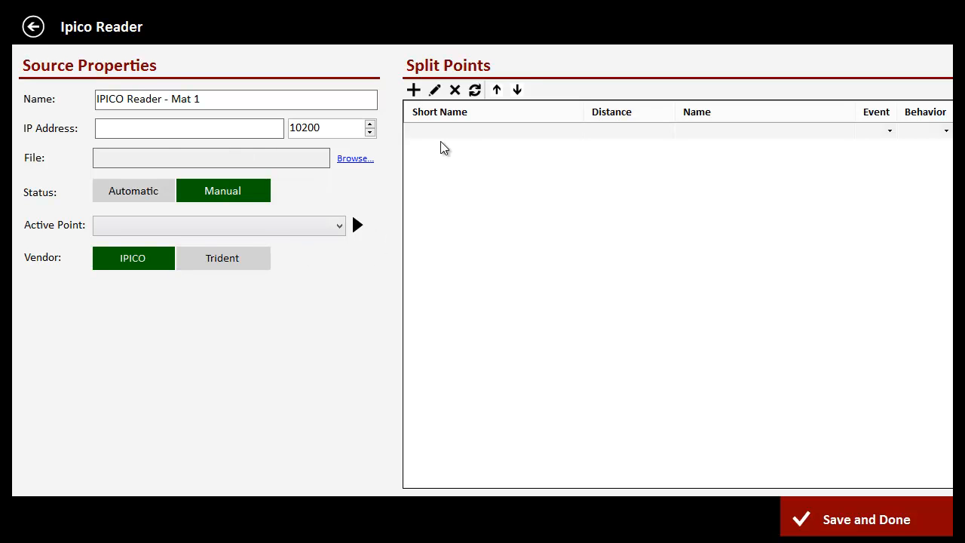
- Start a new entry in the first row's Short Name cell of Split Points
{"action": "left_click", "coordinate": [413, 90]}
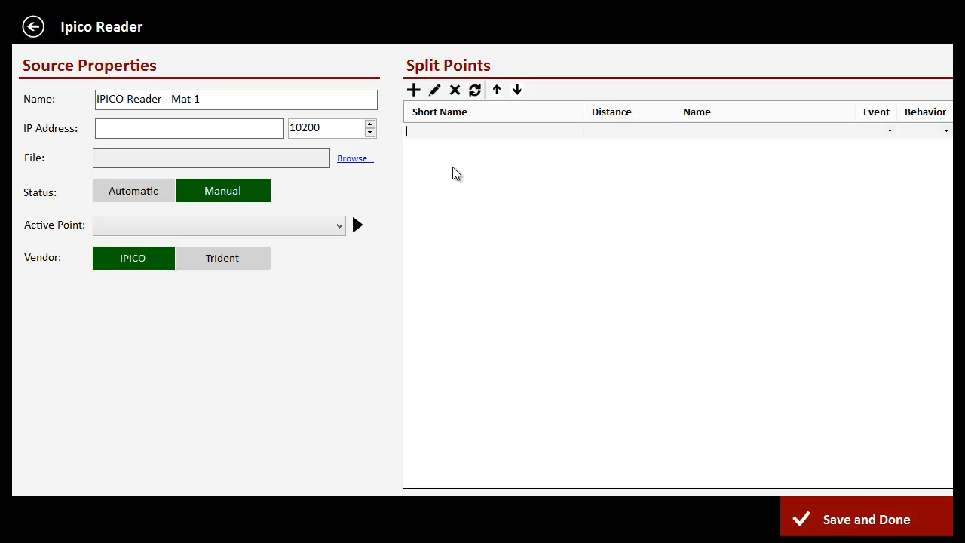
- Fill the first split row: 1Mile, 1608, Boys 1 Mile, Varsity Mens 3200 Meters, Split
{"action": "type", "text": "Boys 1"}
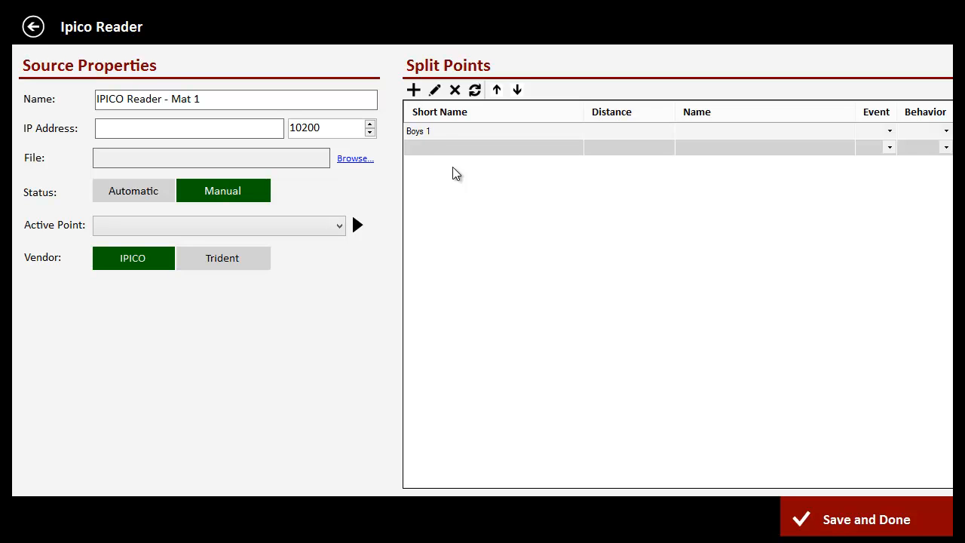
{"action": "type", "text": "Mile"}
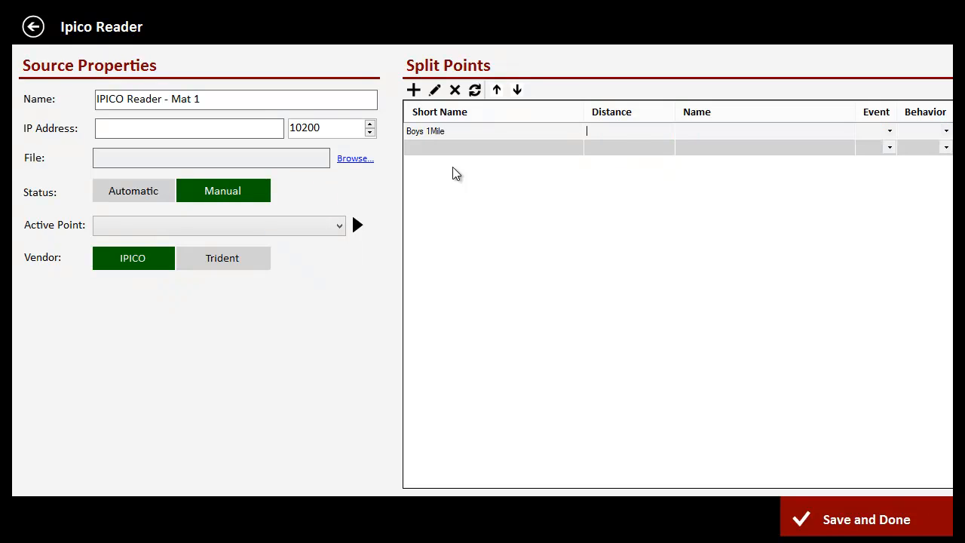
{"action": "type", "text": "160"}
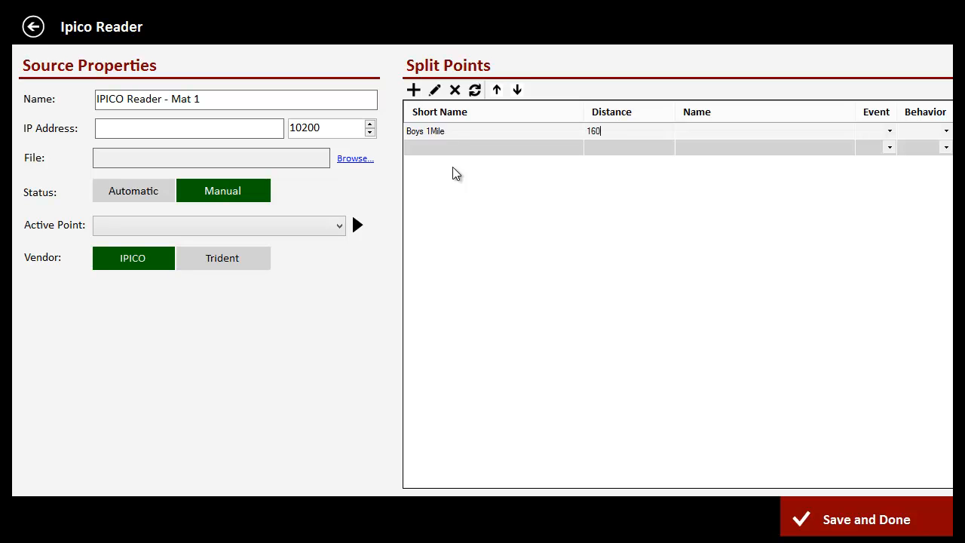
{"action": "type", "text": "8"}
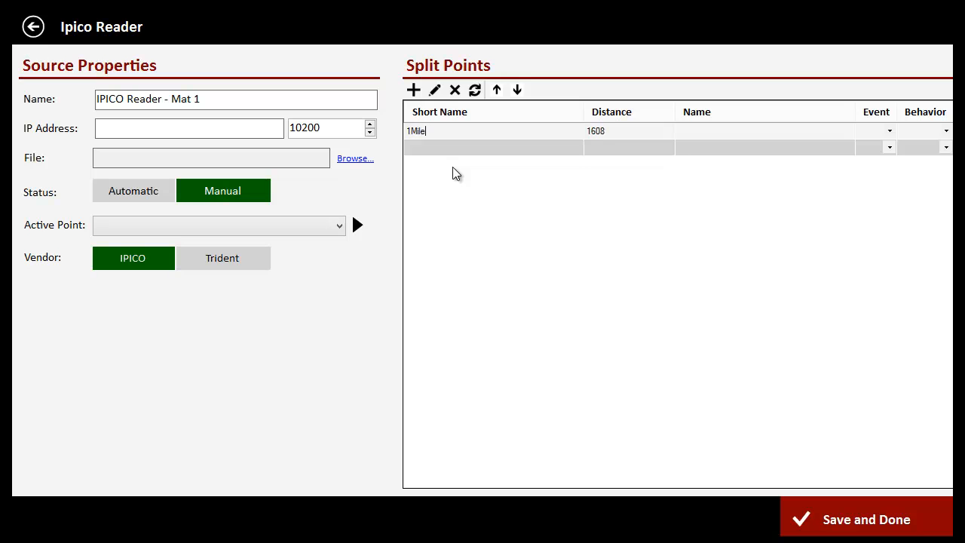
{"action": "type", "text": "Boys 1 Mile"}
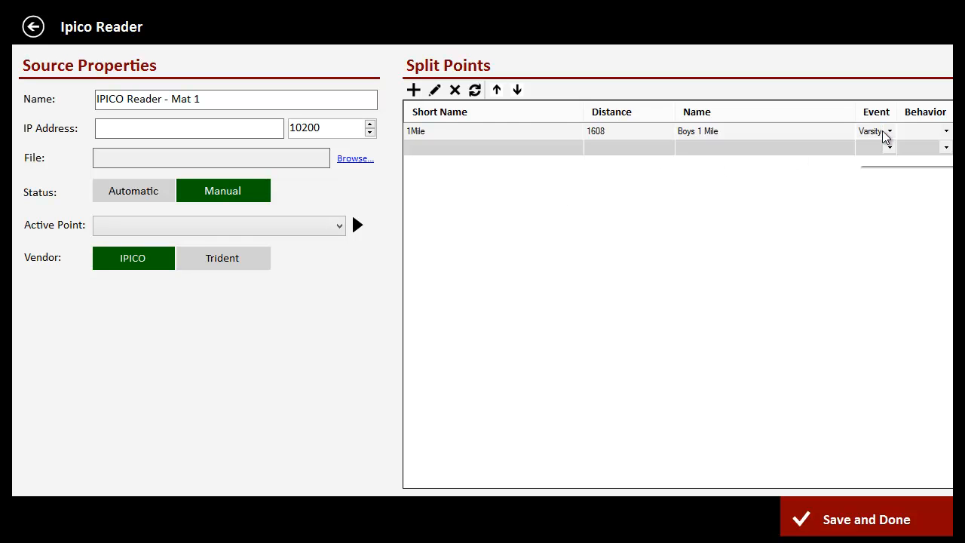
{"action": "left_click", "coordinate": [887, 131]}
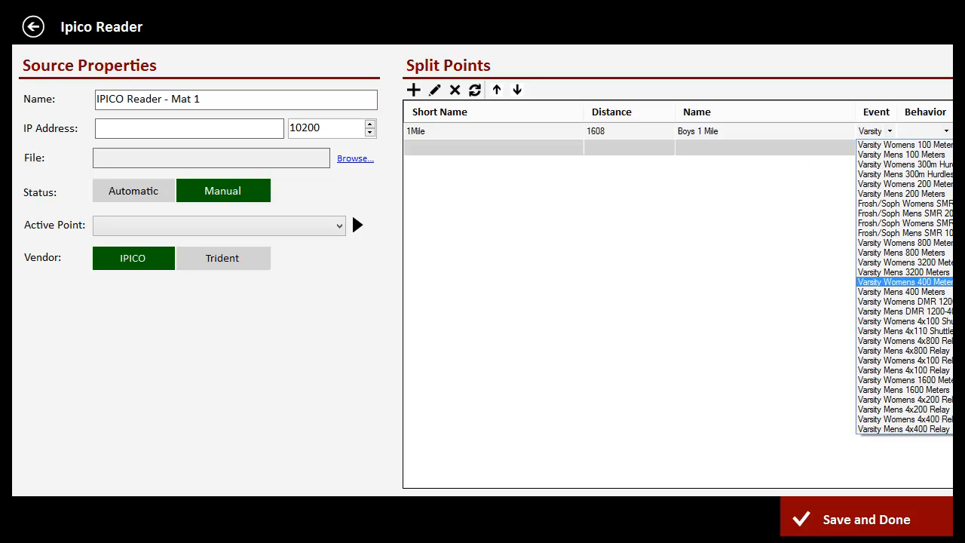
{"action": "left_click", "coordinate": [904, 272]}
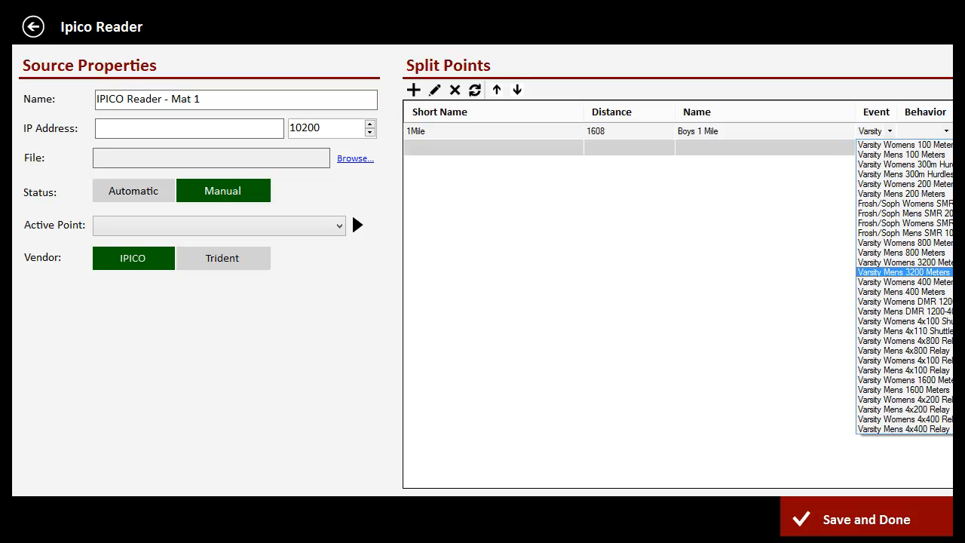
{"action": "left_click", "coordinate": [924, 130]}
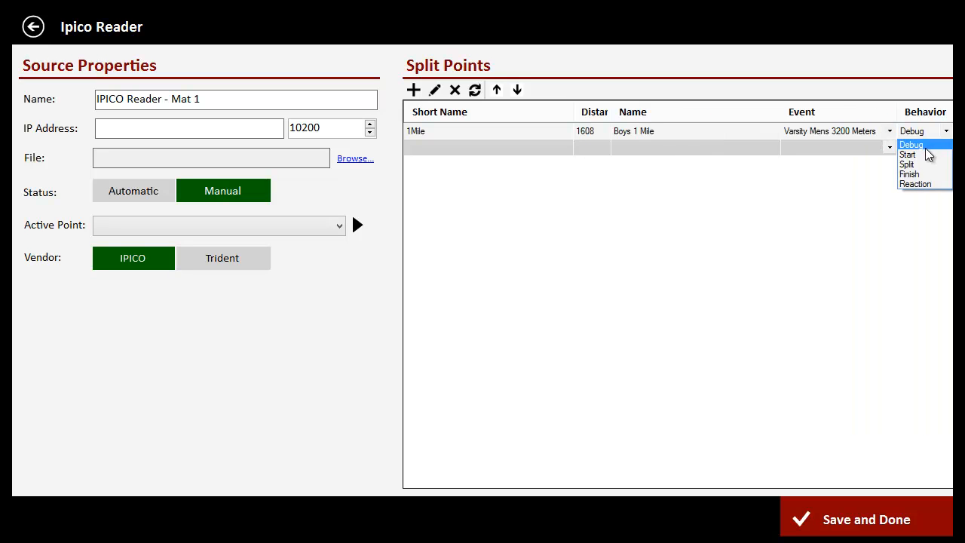
{"action": "mouse_move", "coordinate": [924, 164]}
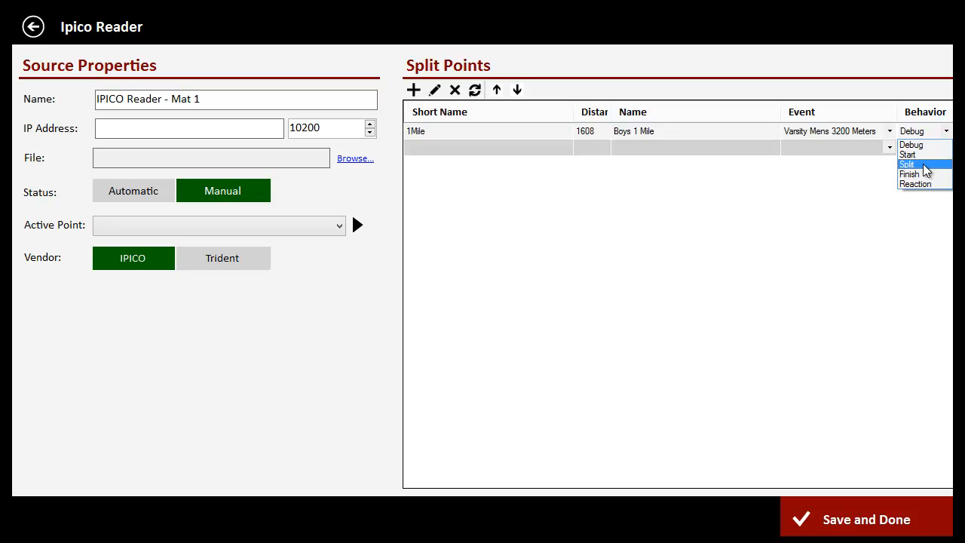
{"action": "left_click", "coordinate": [906, 164]}
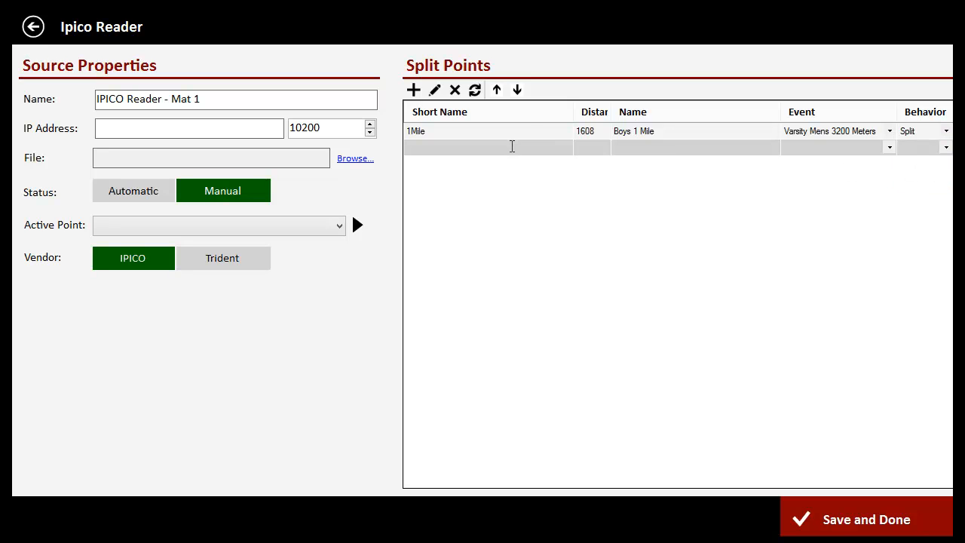
- Fill the second split row: 2Mile, 3216, Boys 2 Mile, Split, Varsity Mens 3200 Meters
{"action": "type", "text": "2Mile"}
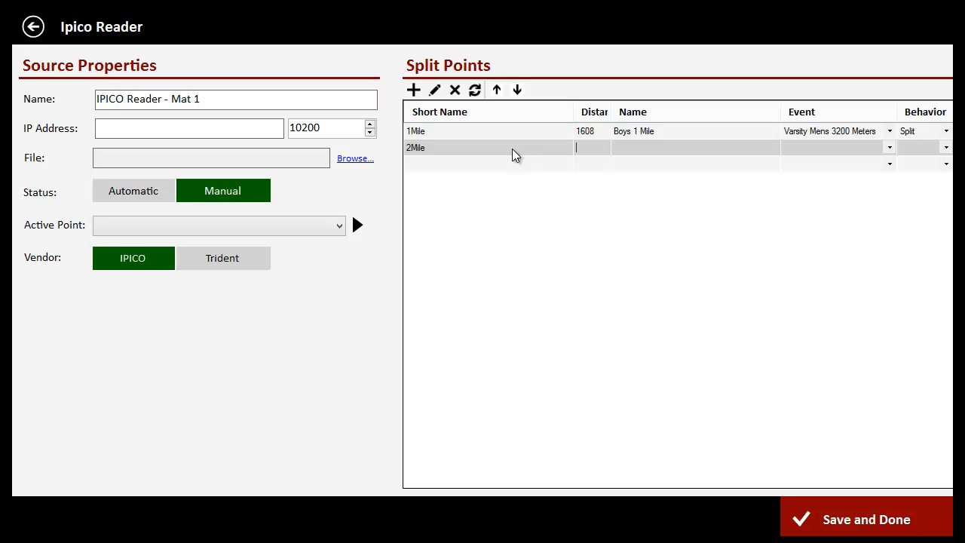
{"action": "type", "text": "321"}
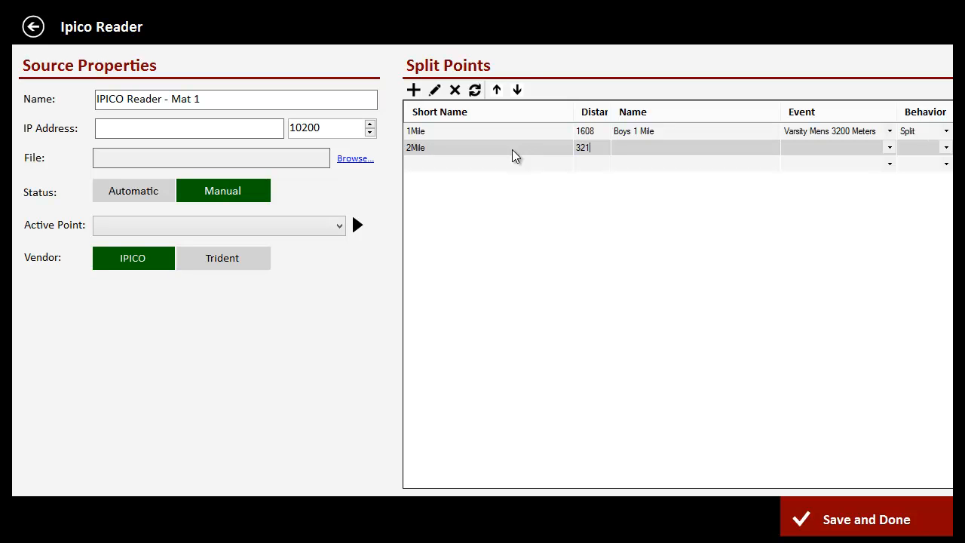
{"action": "type", "text": "6"}
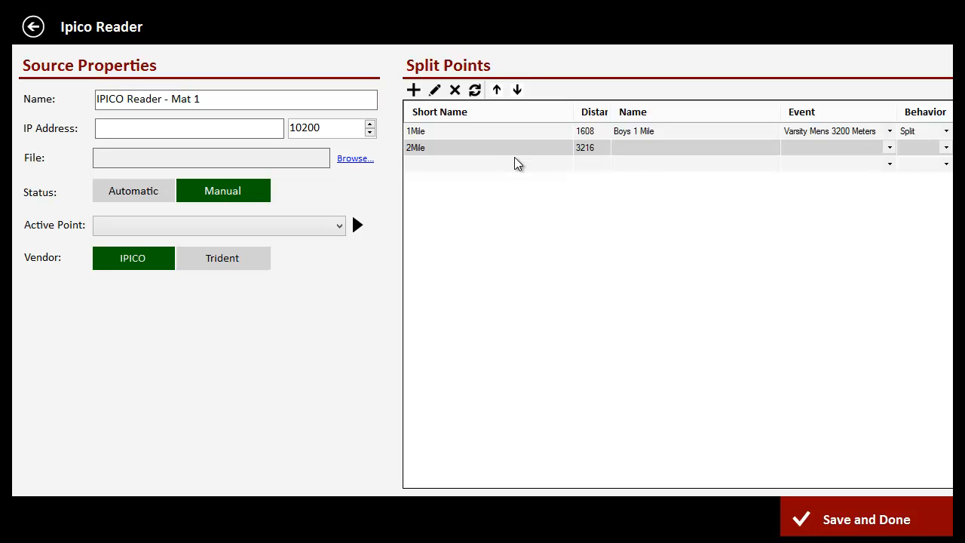
{"action": "type", "text": "Boys 2 Mil"}
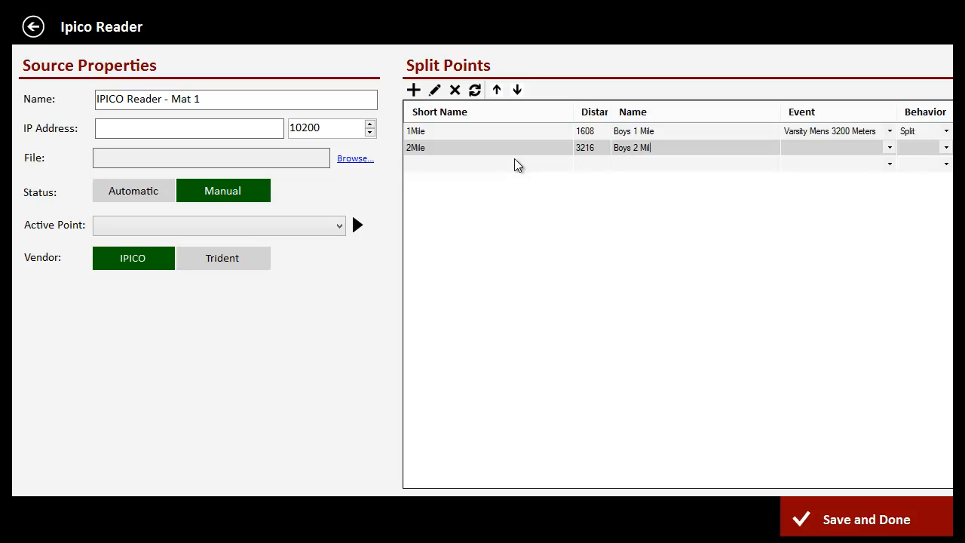
{"action": "left_click", "coordinate": [920, 147]}
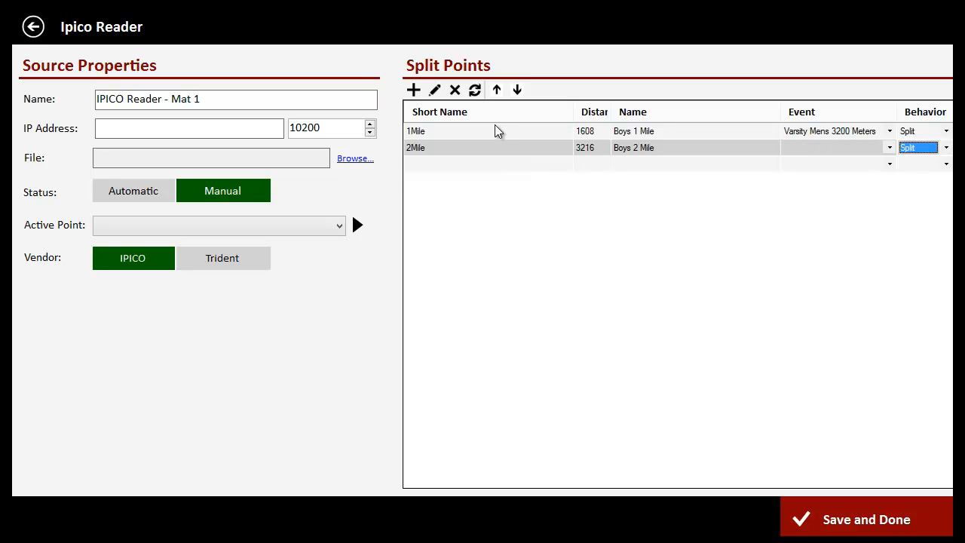
{"action": "left_click", "coordinate": [888, 147]}
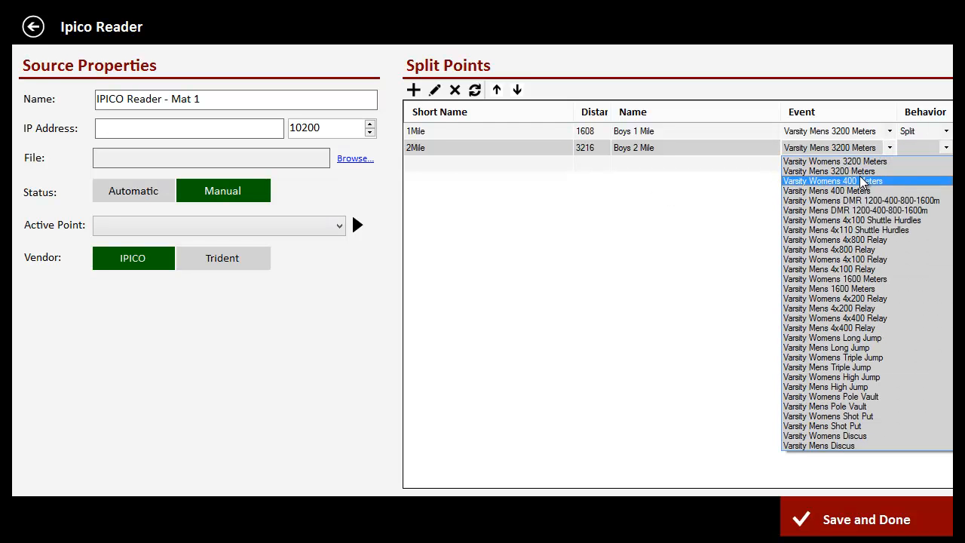
{"action": "mouse_move", "coordinate": [899, 182]}
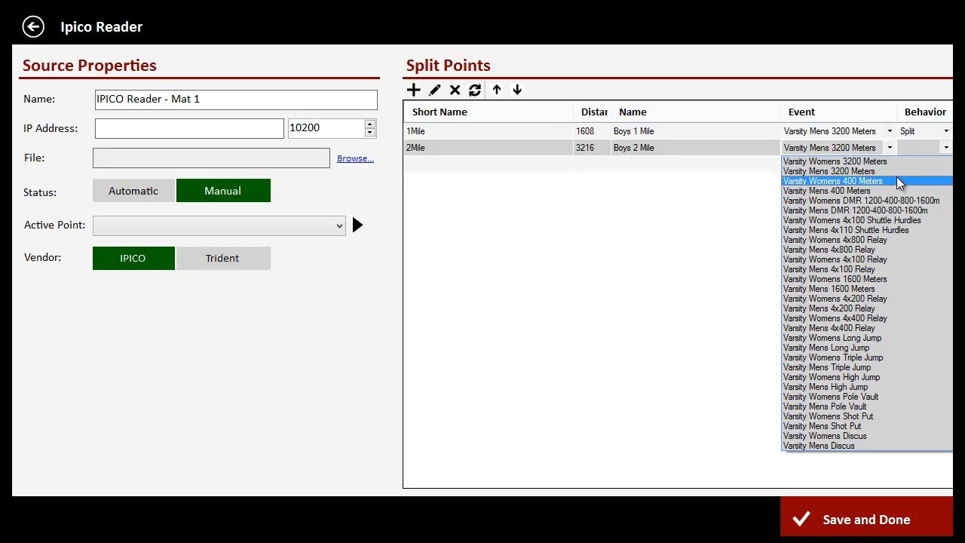
{"action": "mouse_move", "coordinate": [897, 172]}
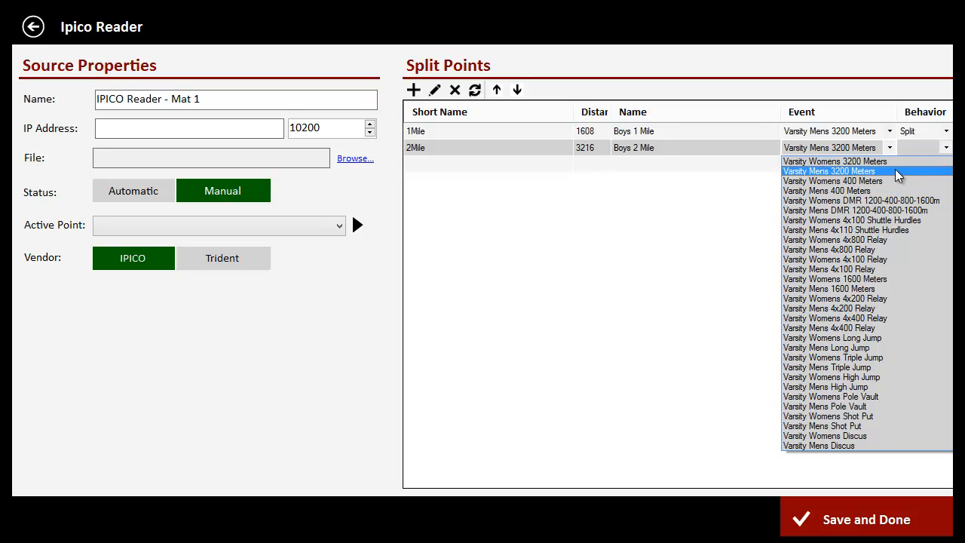
{"action": "left_click", "coordinate": [826, 171]}
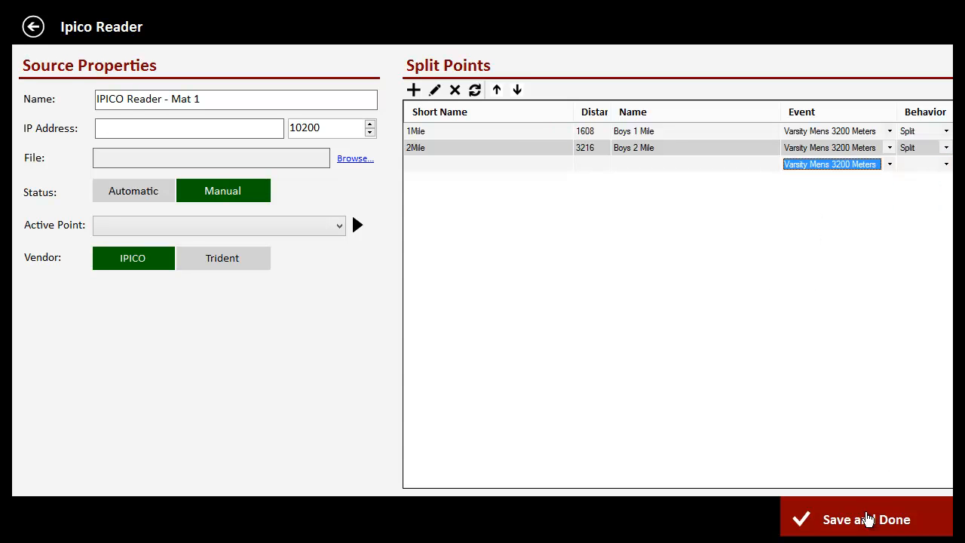
- Save the Mat 1 source with its 1Mile and 2Mile split points
{"action": "left_click", "coordinate": [866, 518]}
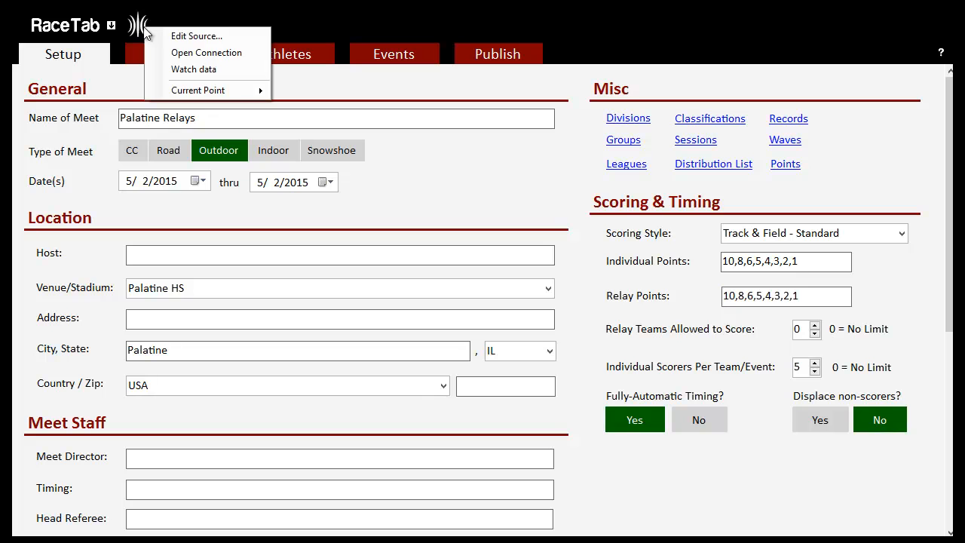
{"action": "mouse_move", "coordinate": [198, 88]}
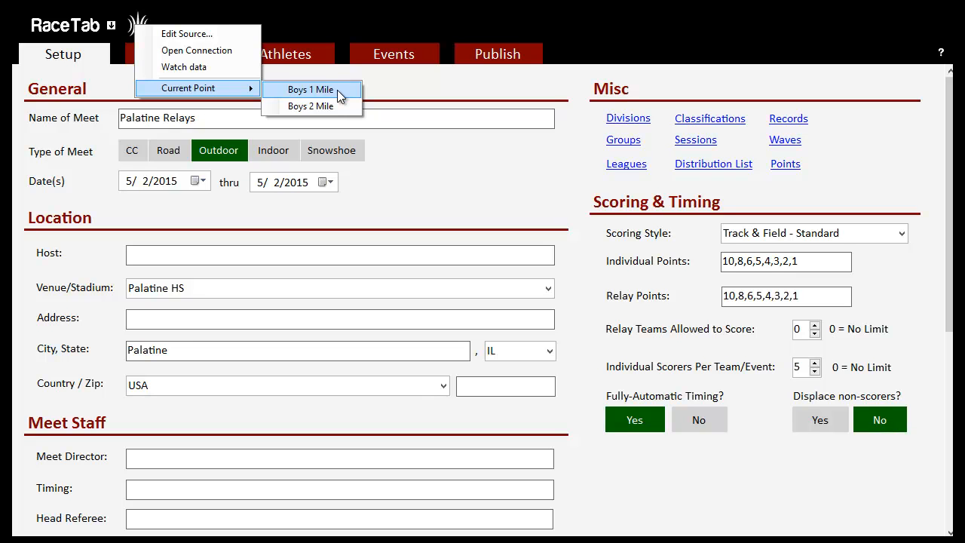
{"action": "mouse_move", "coordinate": [335, 89]}
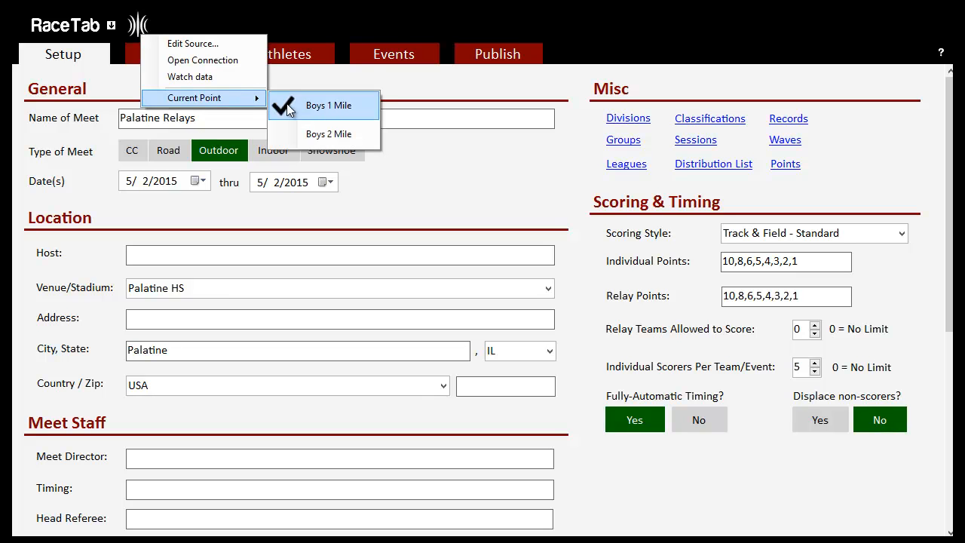
{"action": "mouse_move", "coordinate": [425, 205]}
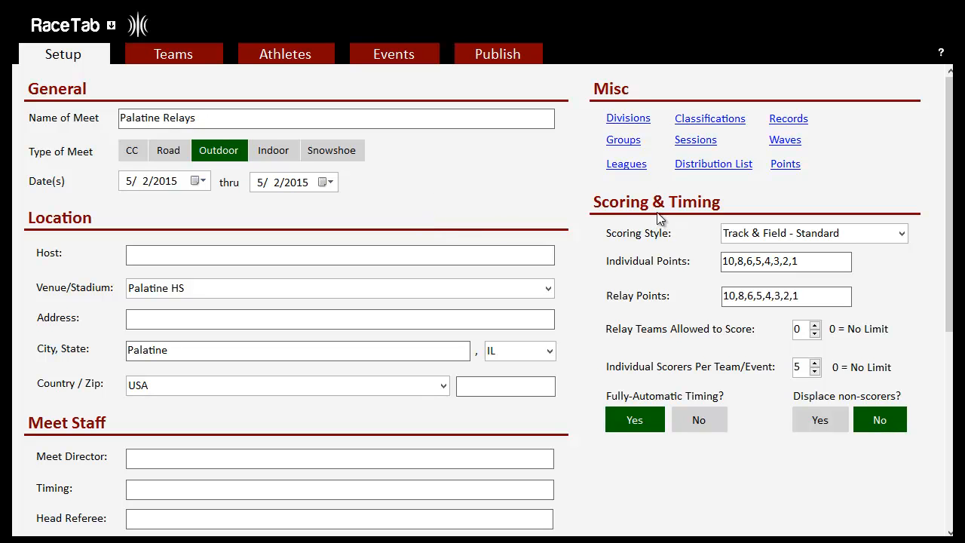
{"action": "mouse_move", "coordinate": [499, 166]}
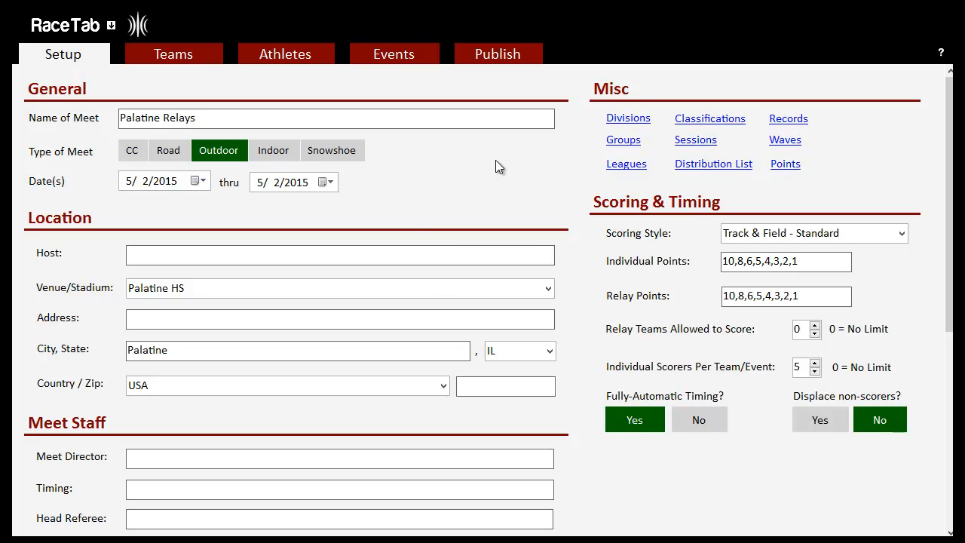